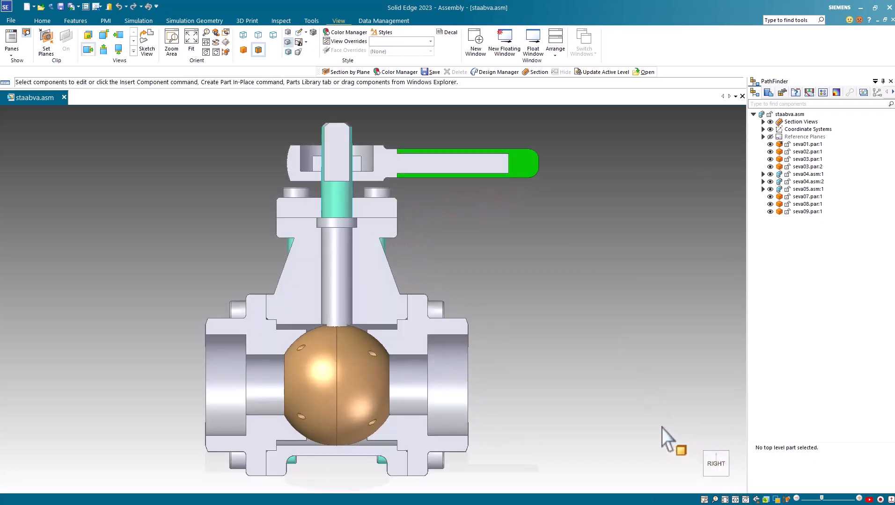
{"action": "mouse_move", "coordinate": [643, 410]}
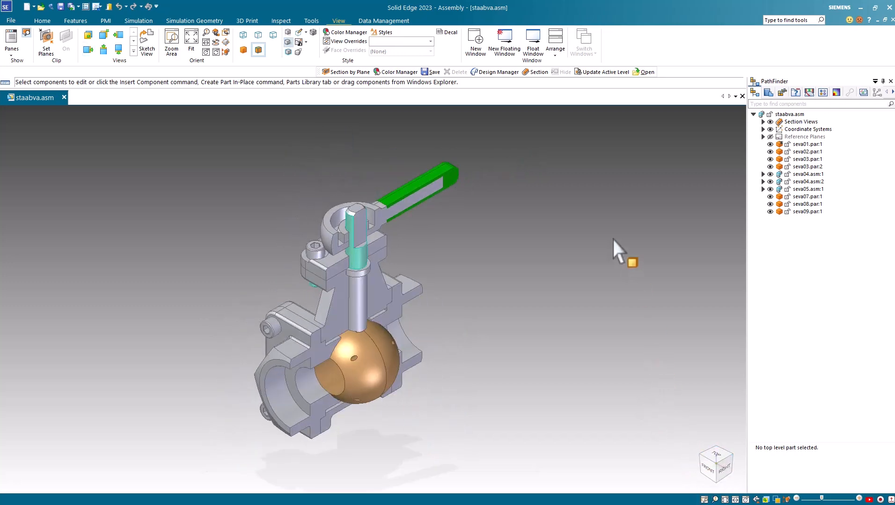
{"action": "mouse_move", "coordinate": [425, 274]}
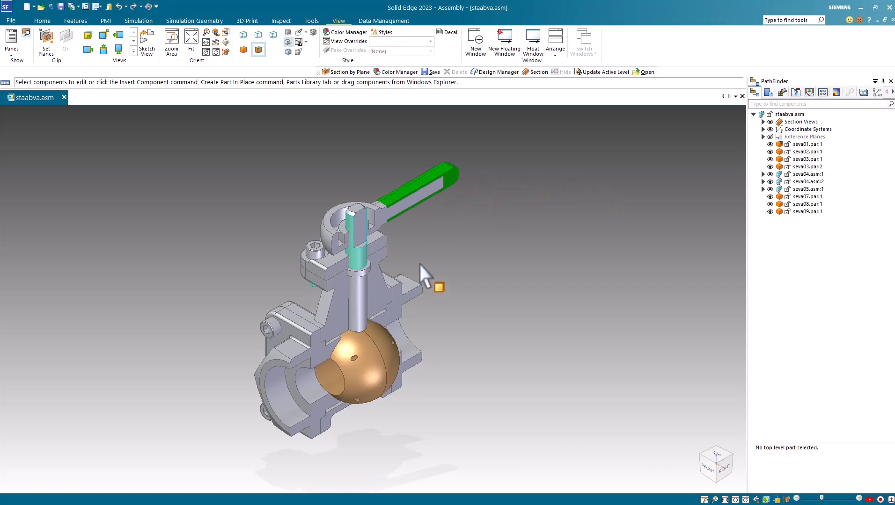
Open the seva04 valve body part in its own window
{"action": "left_click", "coordinate": [311, 365]}
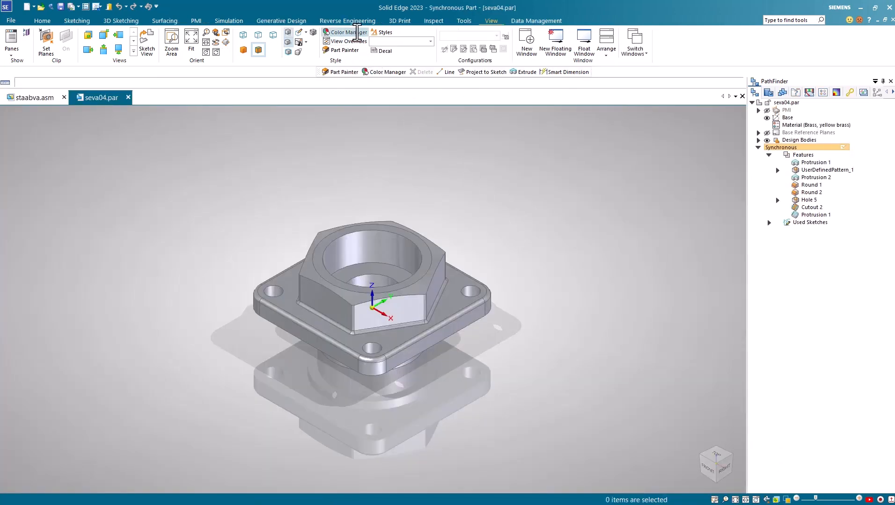
Set the seva04 body's sectioned-face colour to Blue in Color Manager
{"action": "left_click", "coordinate": [348, 32]}
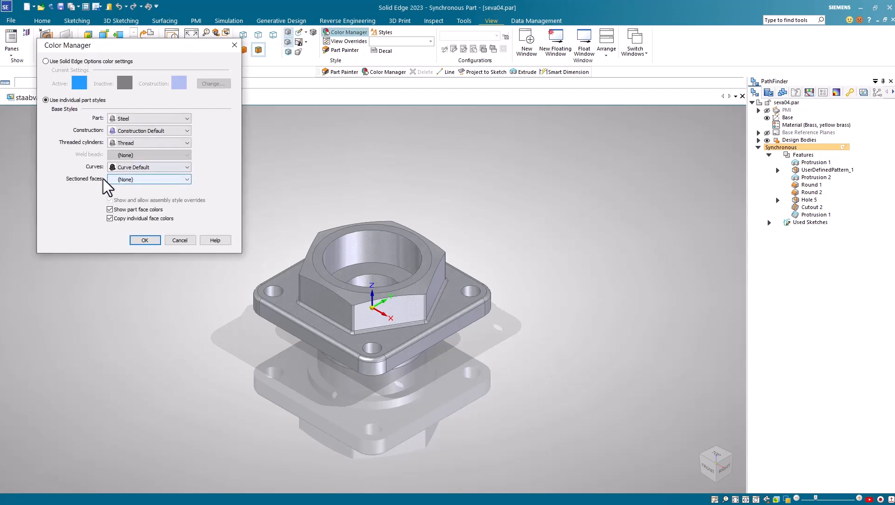
{"action": "mouse_move", "coordinate": [195, 187]}
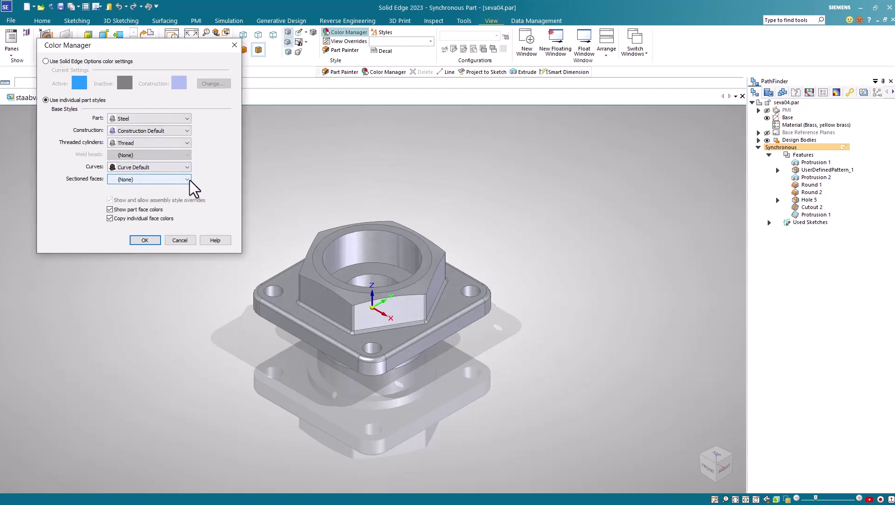
{"action": "left_click", "coordinate": [187, 179]}
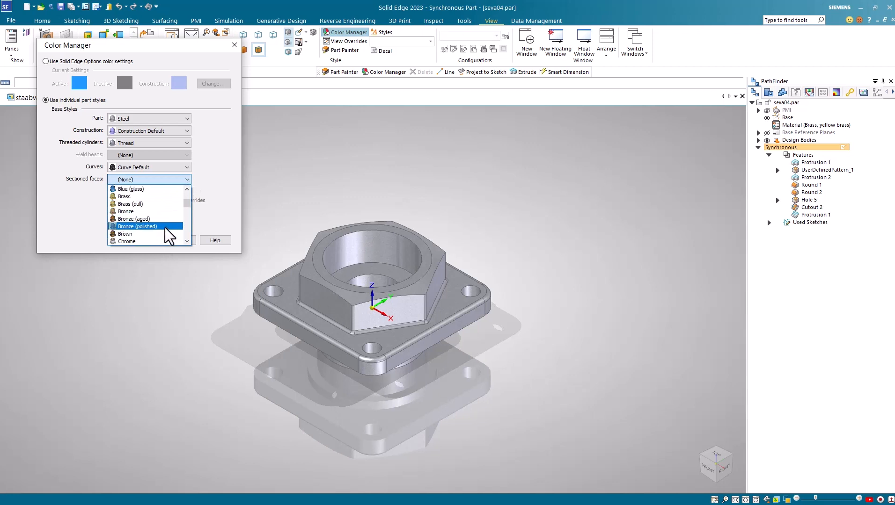
{"action": "scroll", "scroll_direction": "up", "scroll_amount": 3}
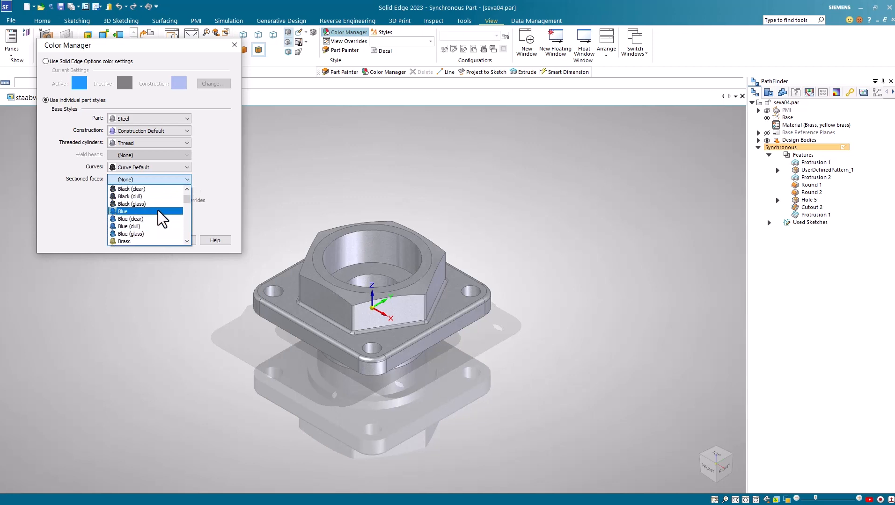
{"action": "left_click", "coordinate": [122, 211]}
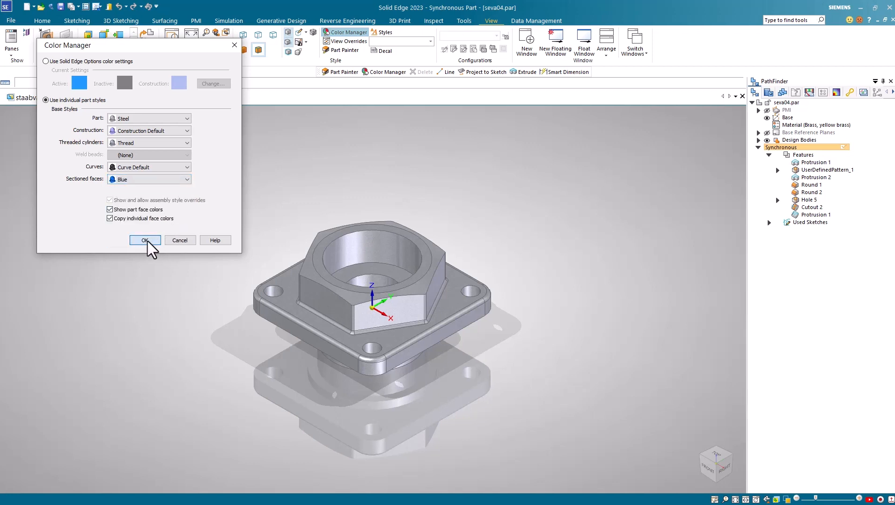
{"action": "left_click", "coordinate": [145, 240]}
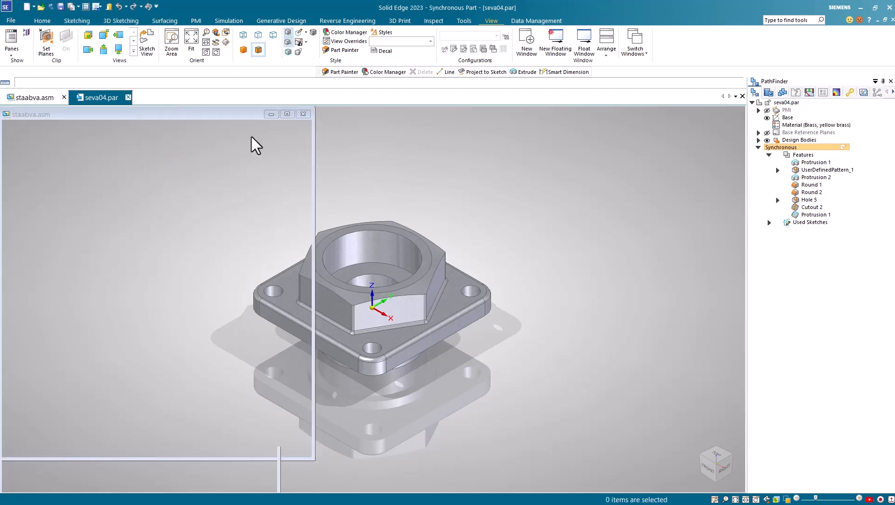
Switch back to the staabva.asm valve assembly window
{"action": "left_click", "coordinate": [33, 97]}
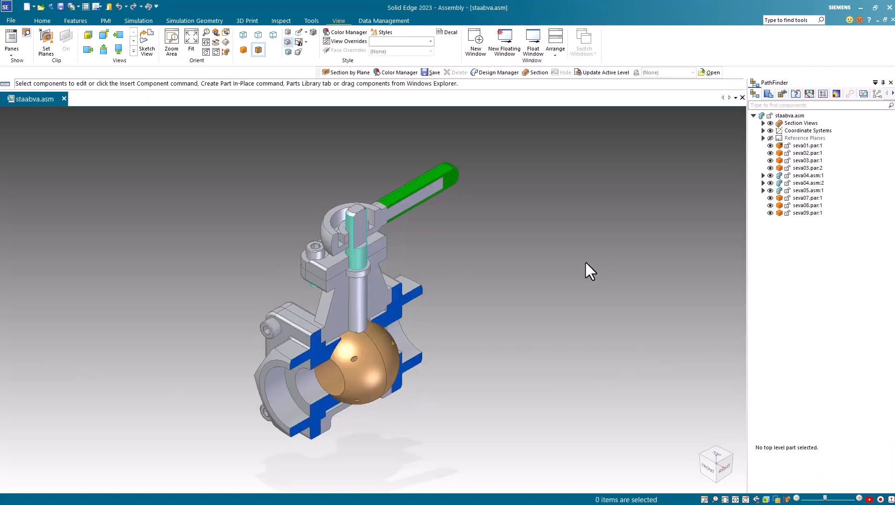
{"action": "mouse_move", "coordinate": [508, 254]}
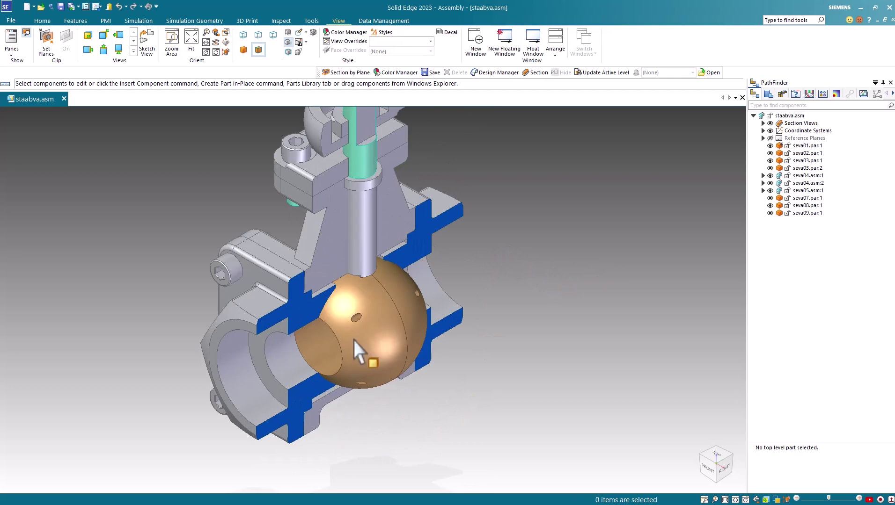
{"action": "mouse_move", "coordinate": [325, 177]}
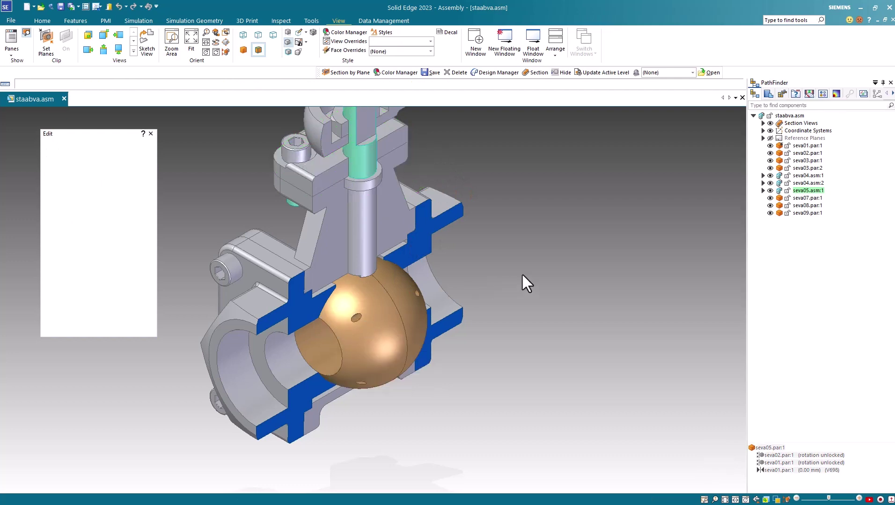
Edit seva05 in place, give its sectioned faces Blue, and return to the assembly
{"action": "double_click", "coordinate": [808, 190]}
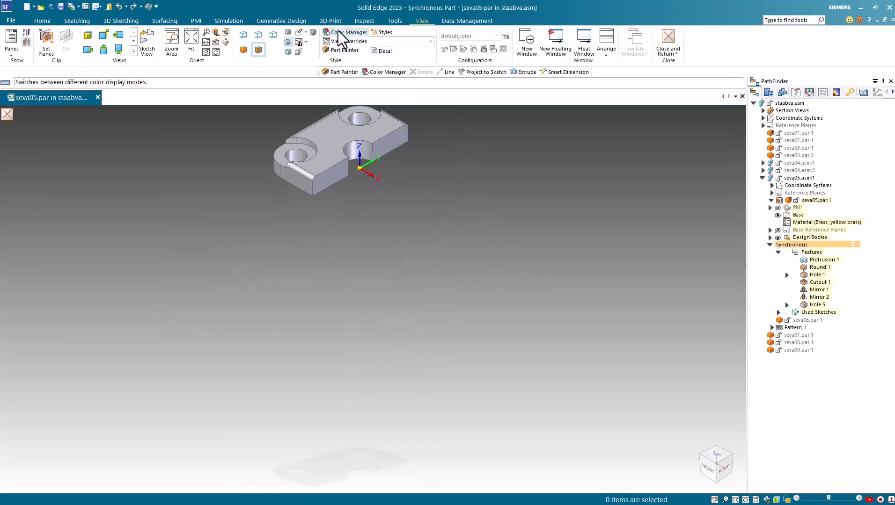
{"action": "left_click", "coordinate": [343, 32]}
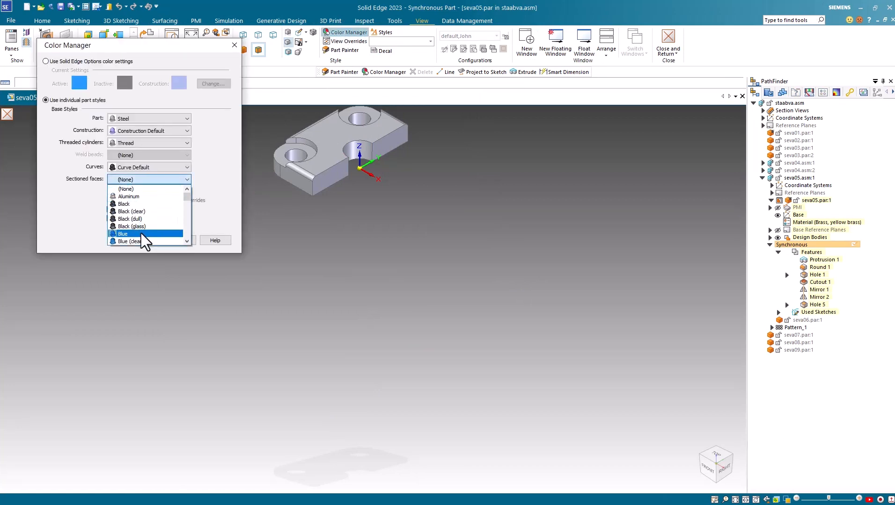
{"action": "left_click", "coordinate": [122, 234]}
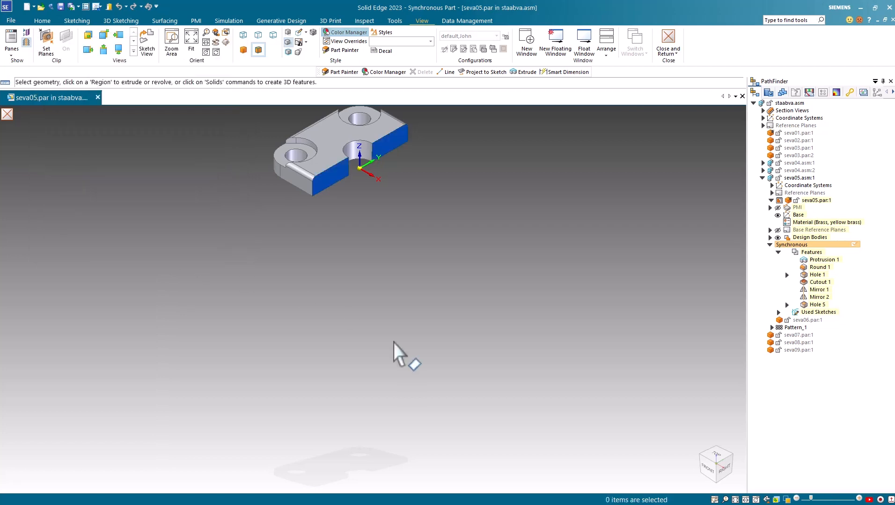
{"action": "mouse_move", "coordinate": [630, 120]}
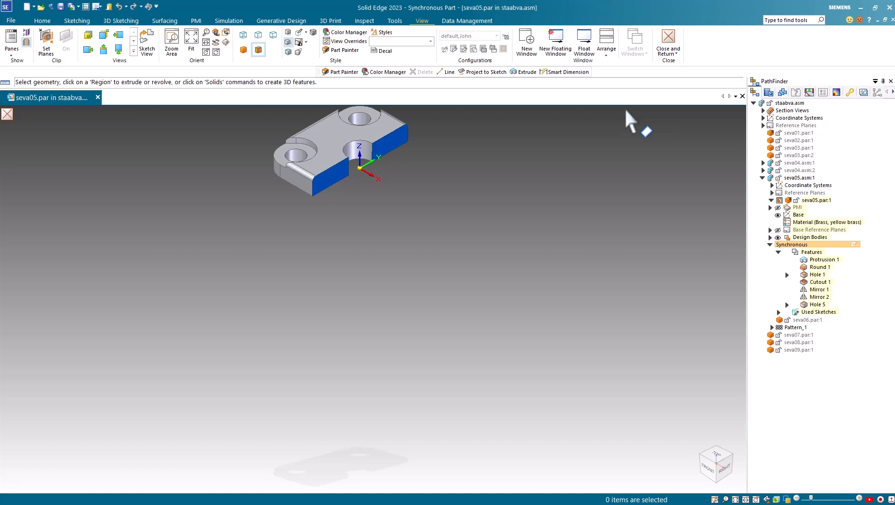
{"action": "mouse_move", "coordinate": [635, 105]}
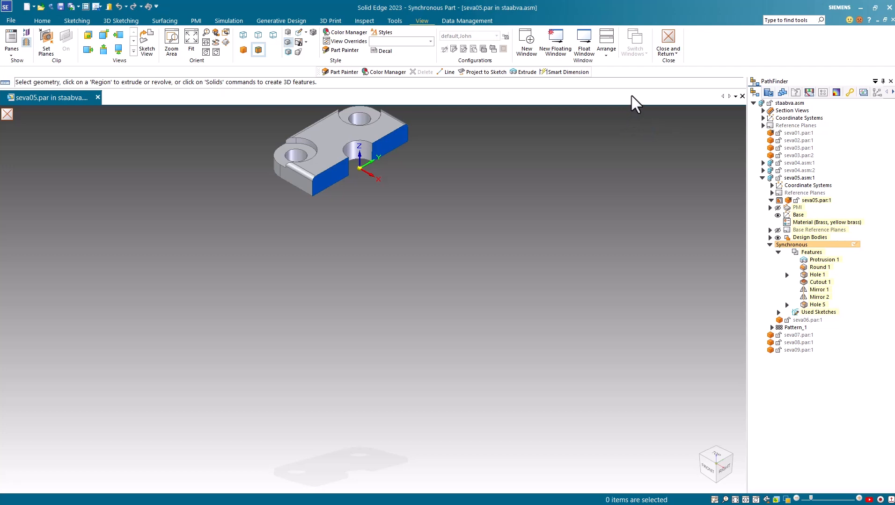
{"action": "left_click", "coordinate": [667, 42]}
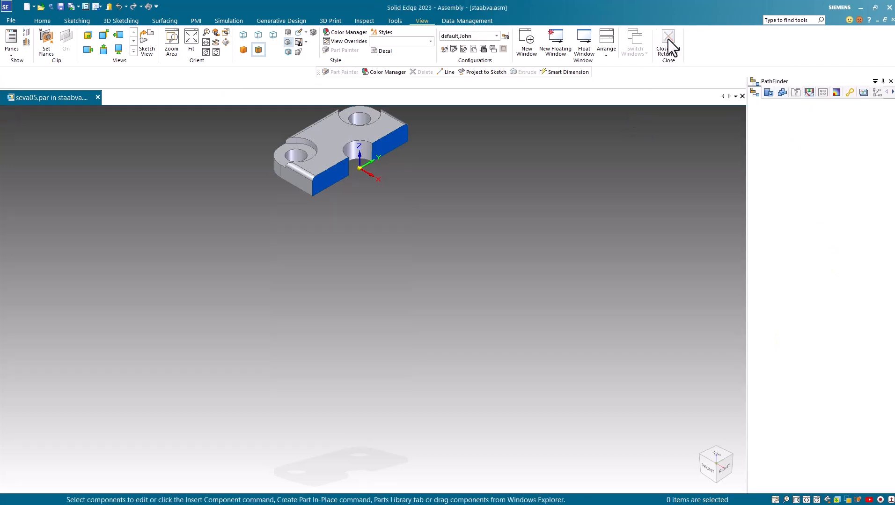
Set the seva07 handle's sectioned faces to Yellow and return to staabva.asm
{"action": "left_click", "coordinate": [668, 43]}
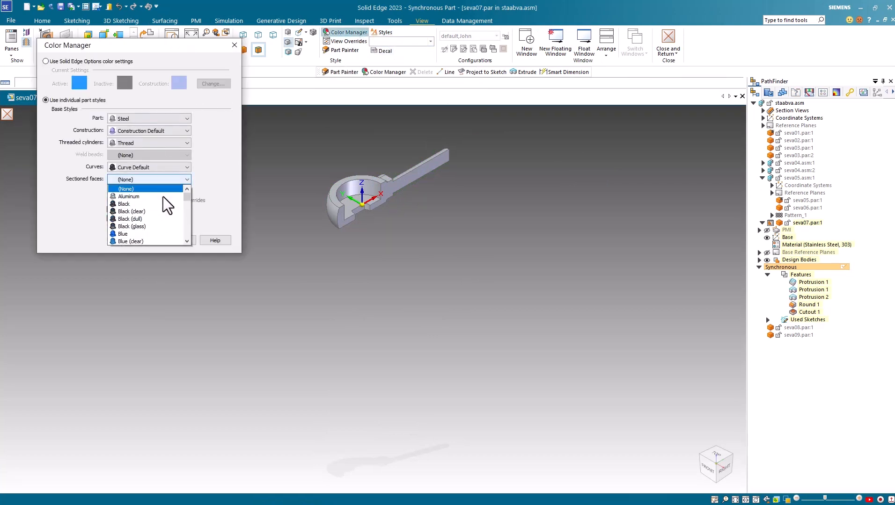
{"action": "scroll", "scroll_direction": "down", "scroll_amount": 3}
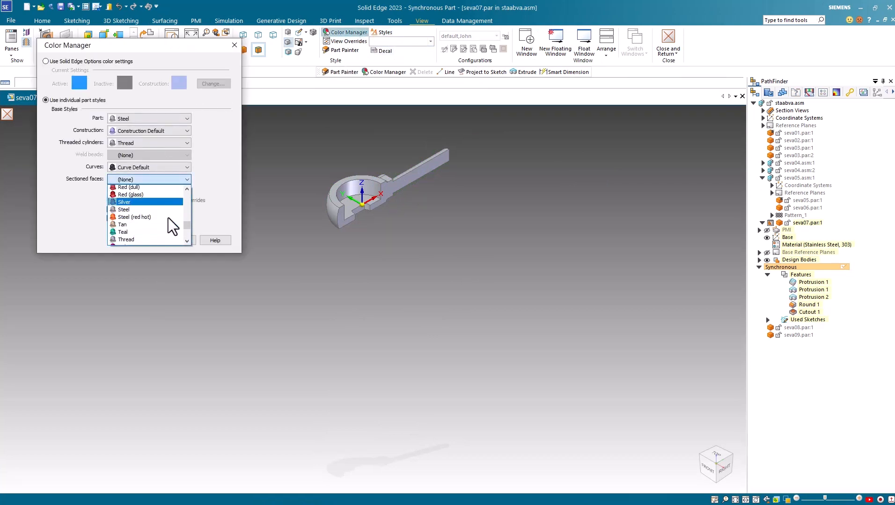
{"action": "scroll", "scroll_direction": "down", "scroll_amount": 3}
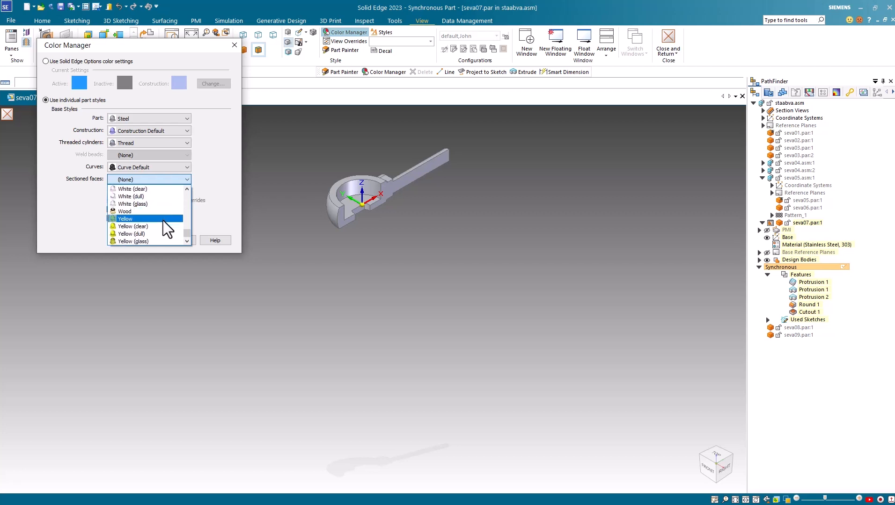
{"action": "left_click", "coordinate": [125, 219]}
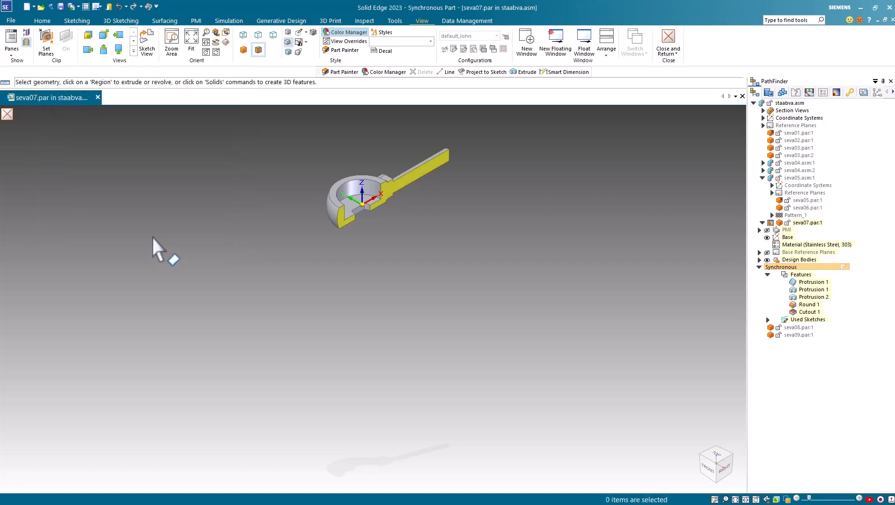
{"action": "mouse_move", "coordinate": [668, 40]}
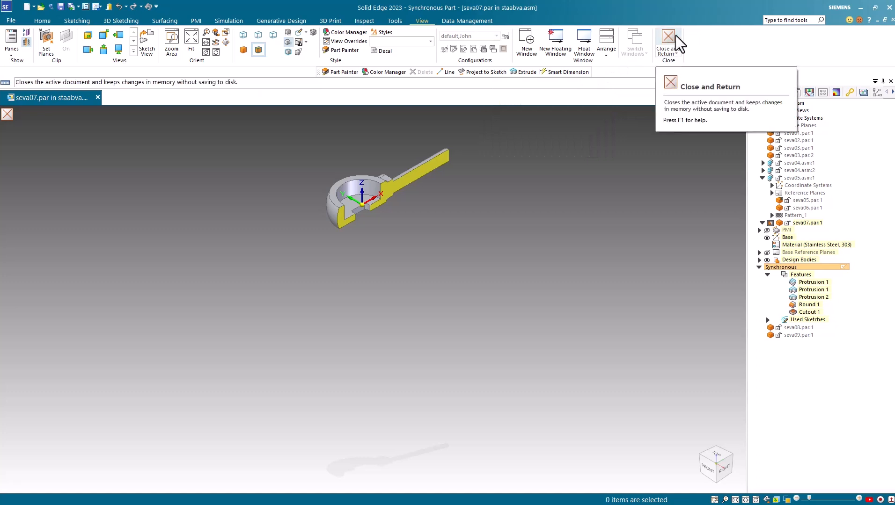
{"action": "left_click", "coordinate": [667, 41]}
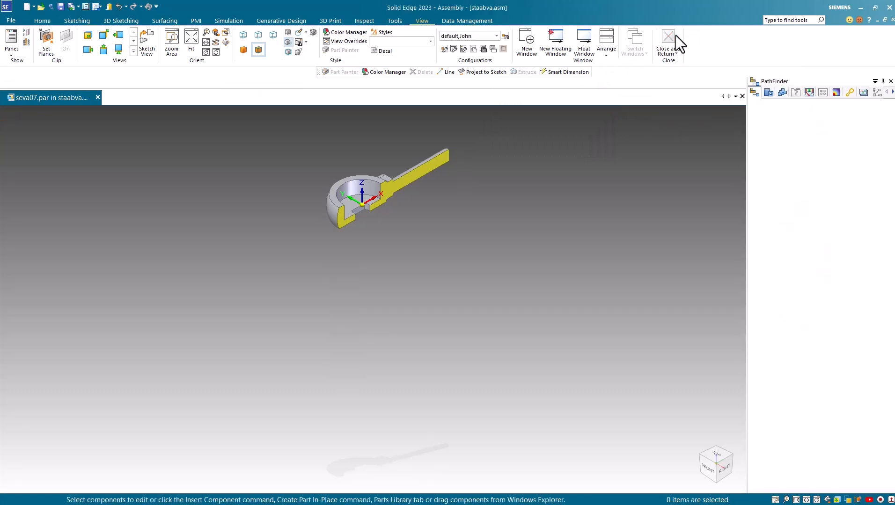
Bring back the full staabva.asm assembly showing the handle's yellow cut faces
{"action": "left_click", "coordinate": [668, 43]}
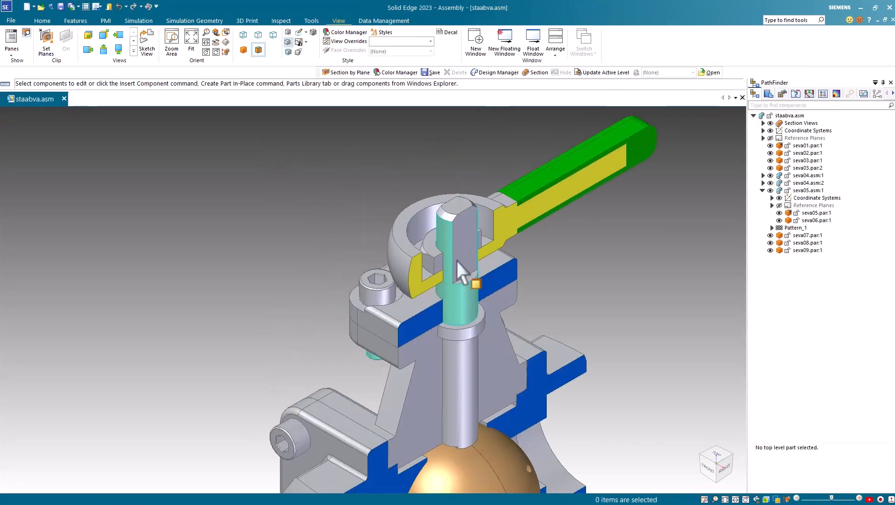
{"action": "mouse_move", "coordinate": [443, 268]}
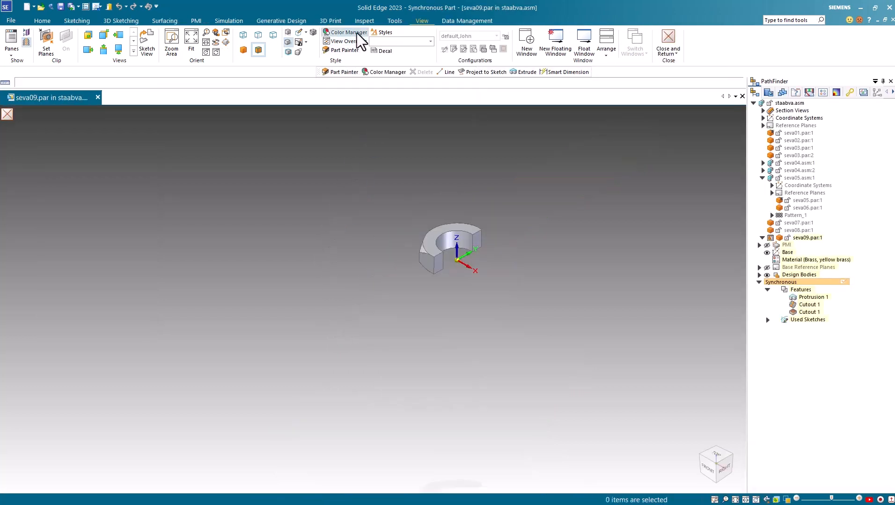
Give the seva09 brass ring Green sectioned faces and return to the assembly
{"action": "left_click", "coordinate": [348, 32]}
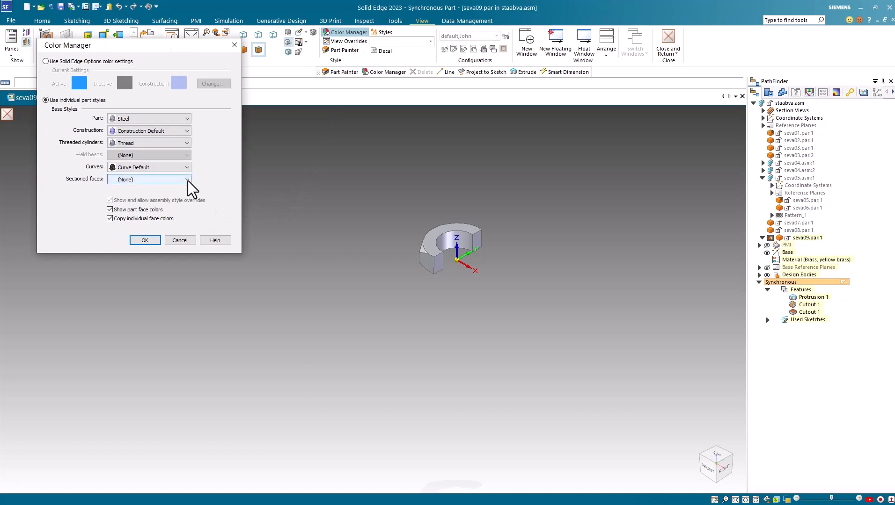
{"action": "left_click", "coordinate": [187, 179]}
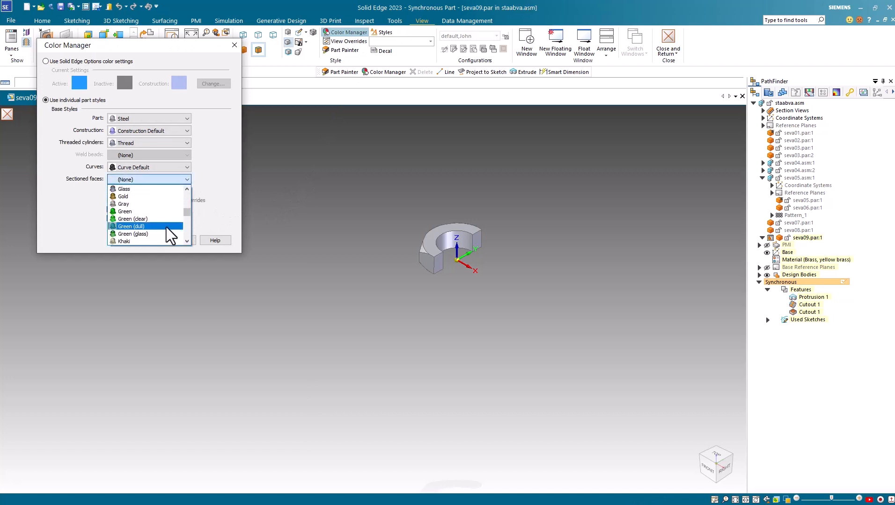
{"action": "left_click", "coordinate": [124, 212]}
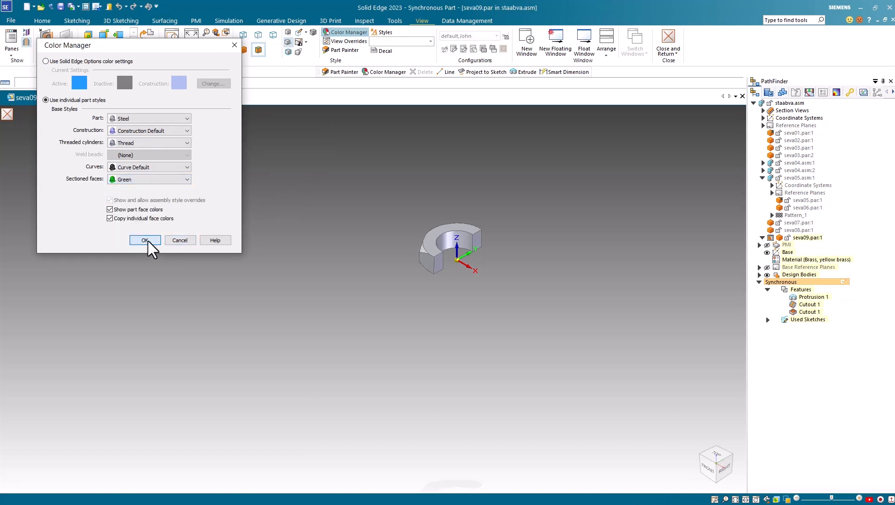
{"action": "left_click", "coordinate": [144, 240]}
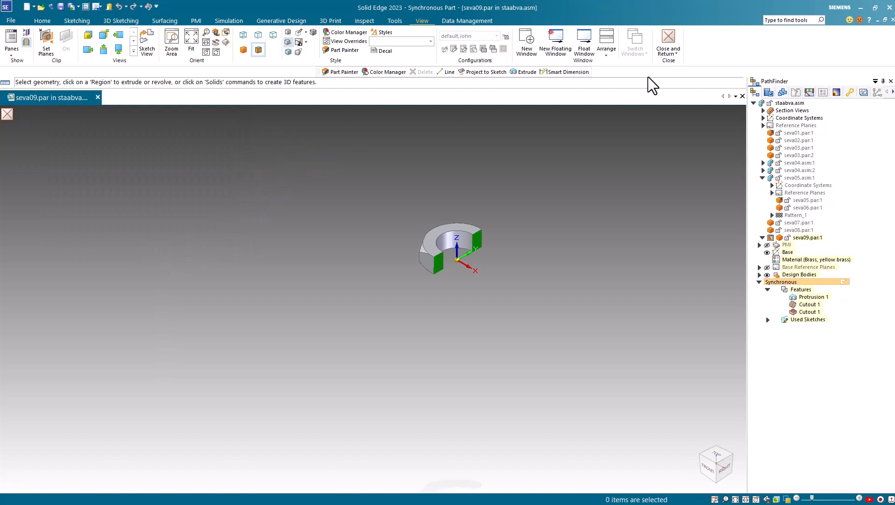
{"action": "left_click", "coordinate": [667, 46]}
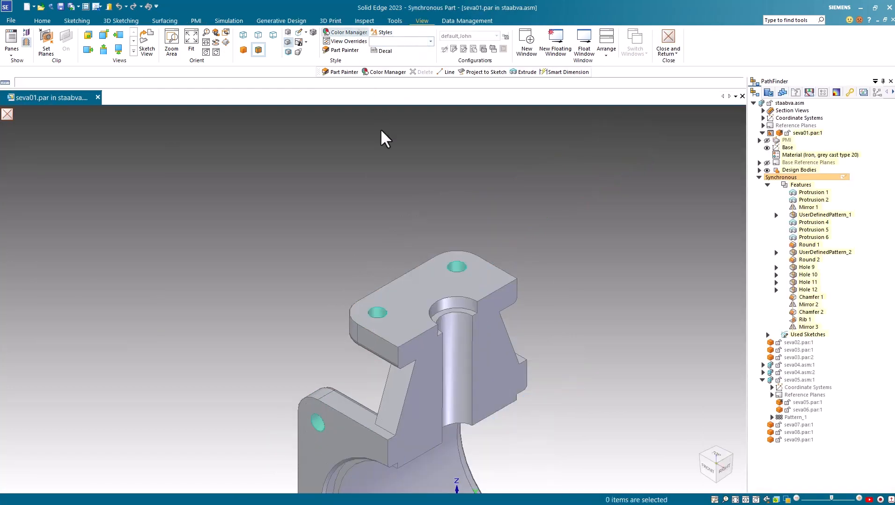
Set the seva01 cast-iron body's sectioned faces to Red and return to staabva.asm
{"action": "left_click", "coordinate": [345, 32]}
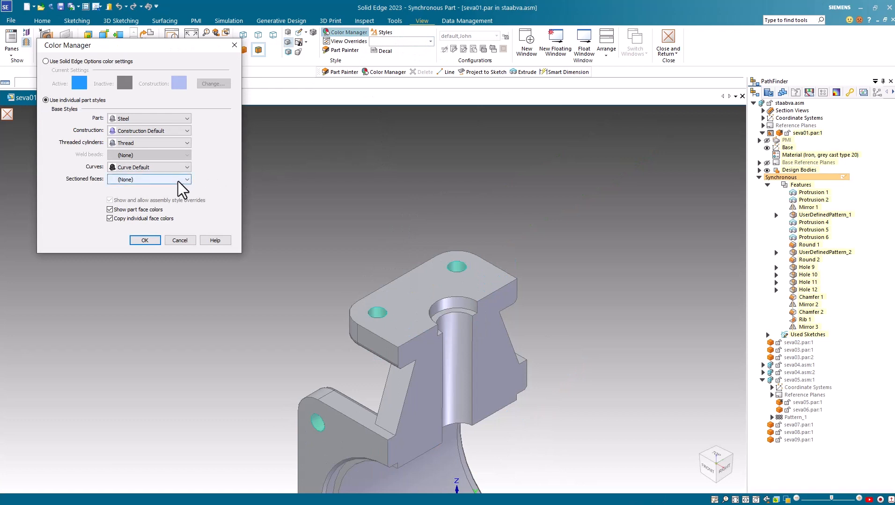
{"action": "left_click", "coordinate": [187, 179]}
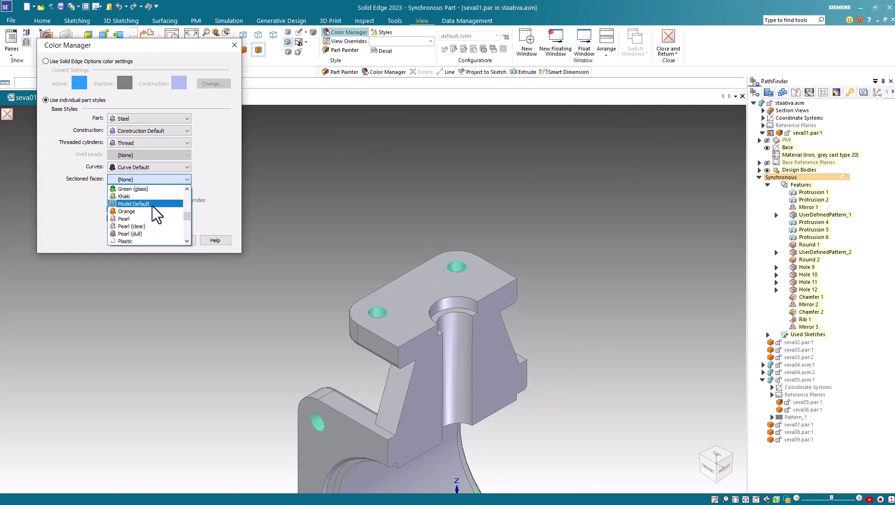
{"action": "scroll", "scroll_direction": "down", "scroll_amount": 3}
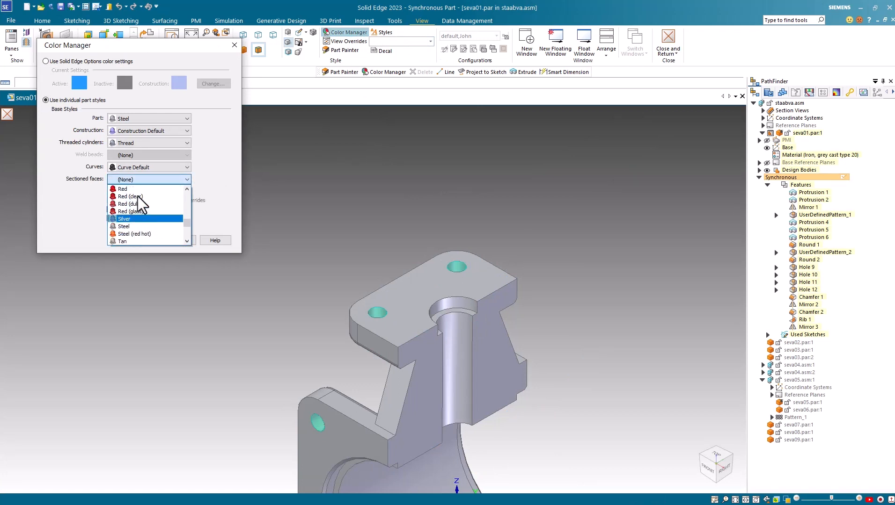
{"action": "left_click", "coordinate": [122, 188]}
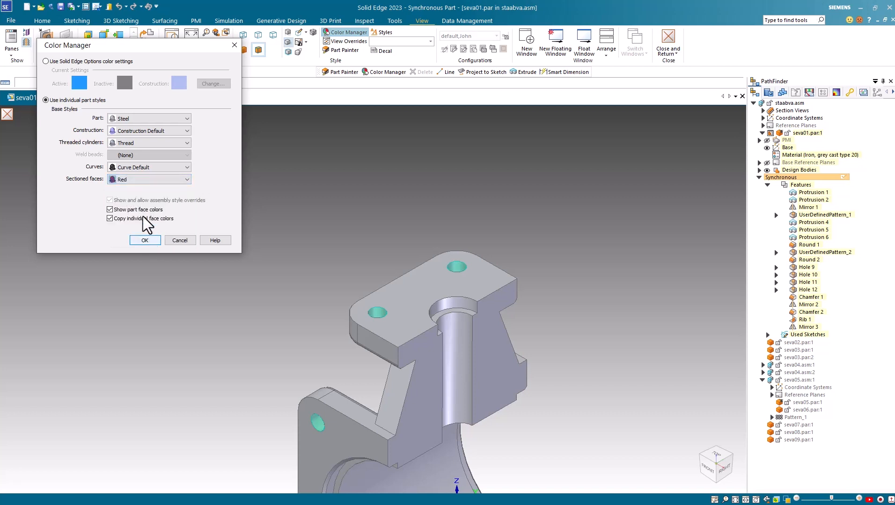
{"action": "left_click", "coordinate": [145, 240]}
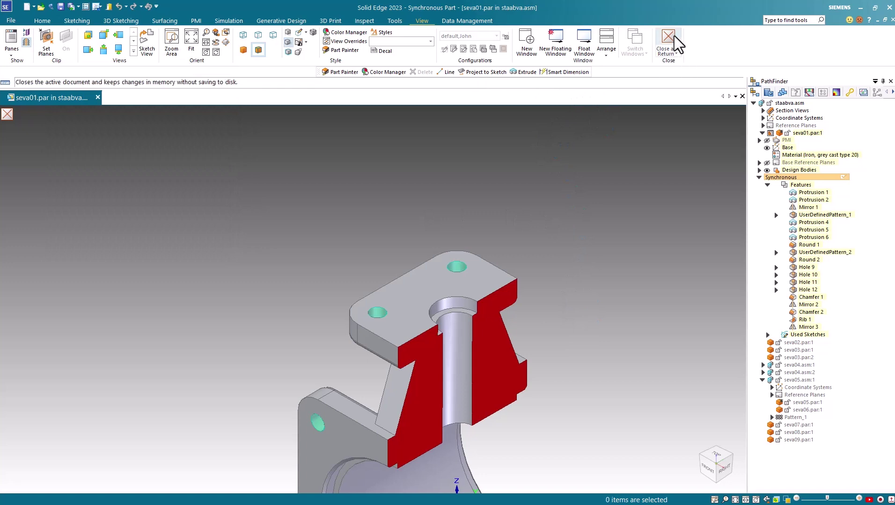
{"action": "left_click", "coordinate": [668, 43]}
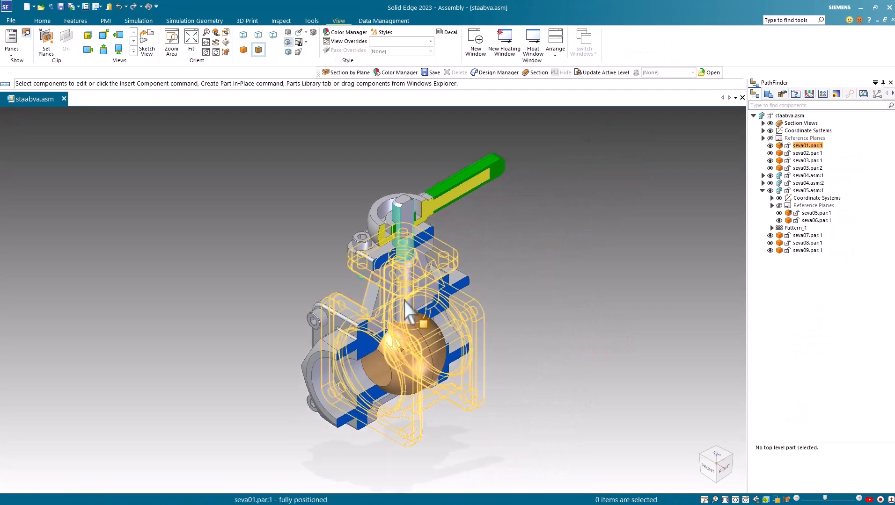
{"action": "mouse_move", "coordinate": [382, 317]}
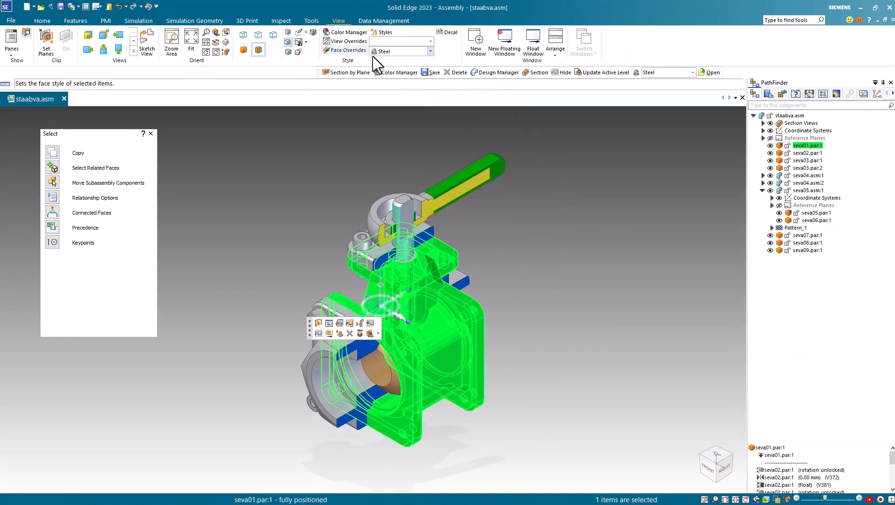
{"action": "left_click", "coordinate": [430, 52]}
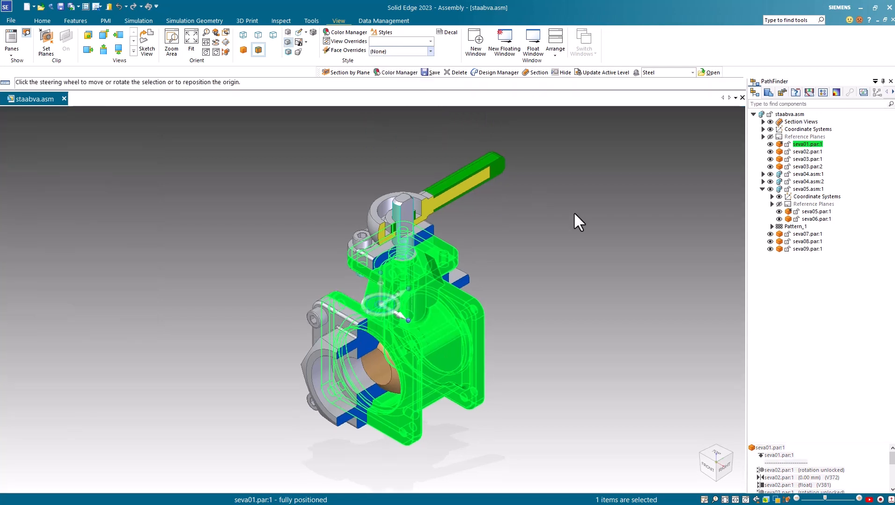
{"action": "right_click", "coordinate": [579, 222]}
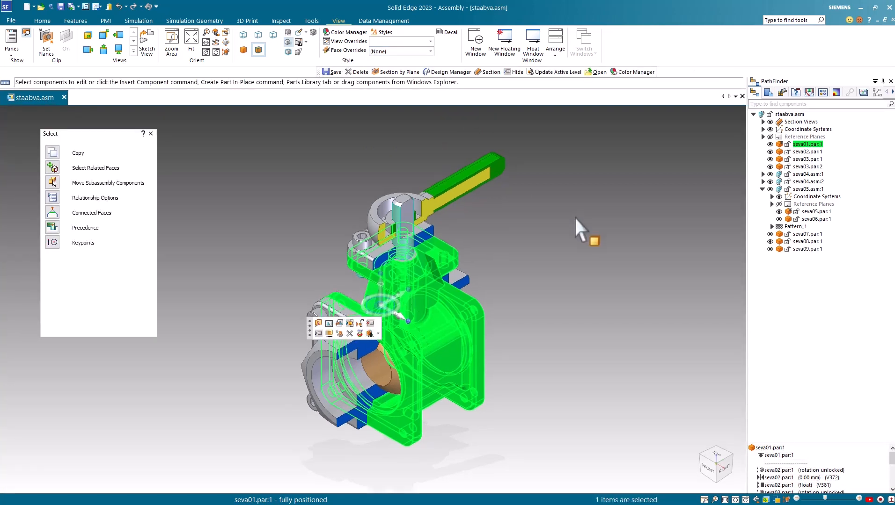